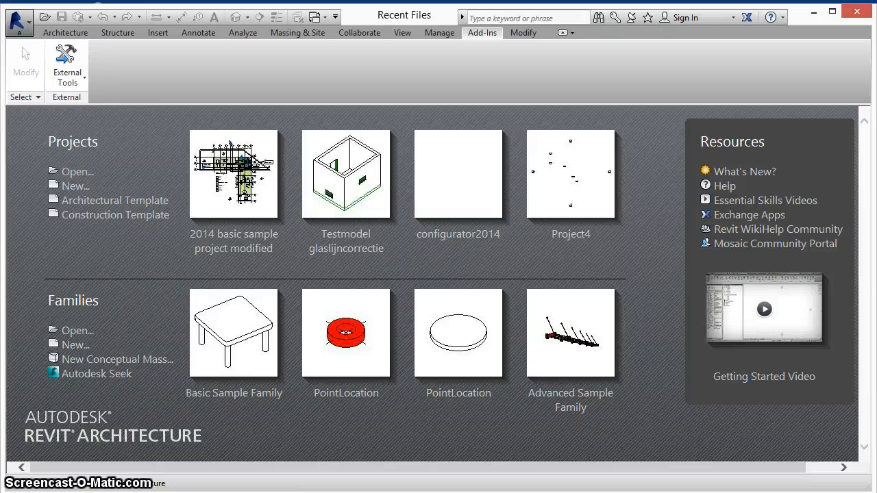
# Launch Model Compare, choosing the baseline and '2014 basic sample project modified.rvt' files.
pyautogui.click(67, 62)
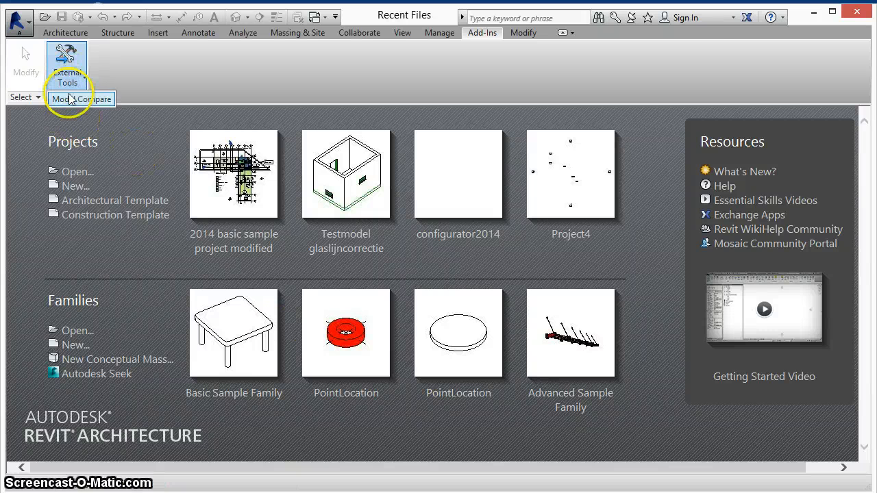
pyautogui.click(80, 99)
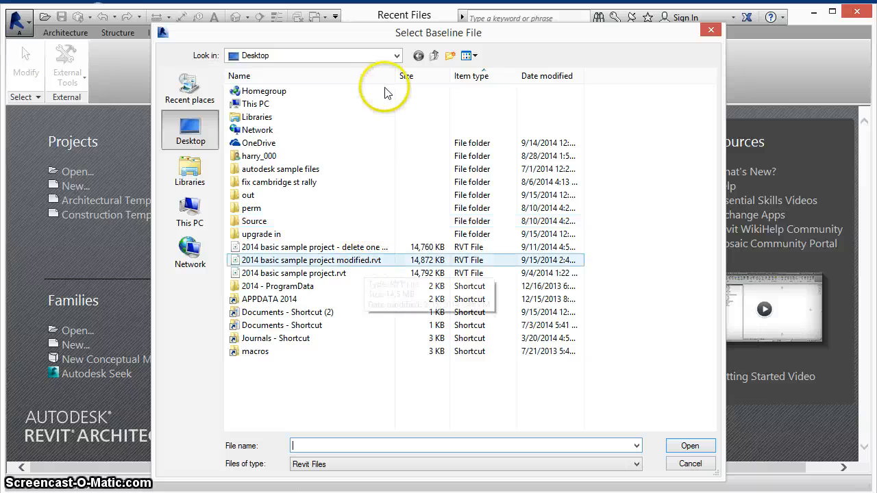
pyautogui.click(294, 273)
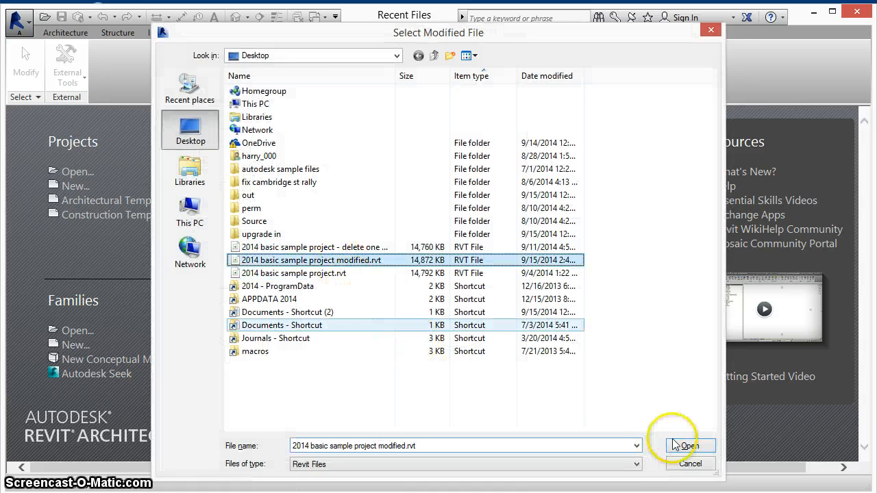
pyautogui.click(690, 447)
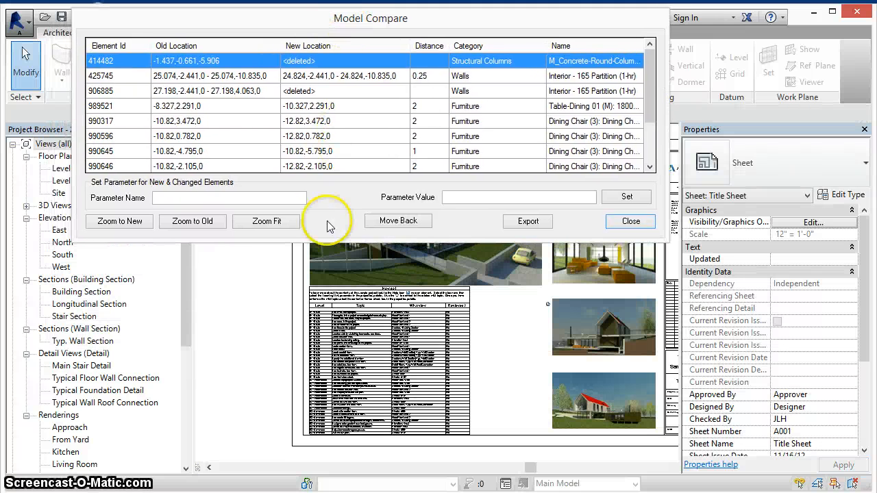
pyautogui.moveTo(341, 215)
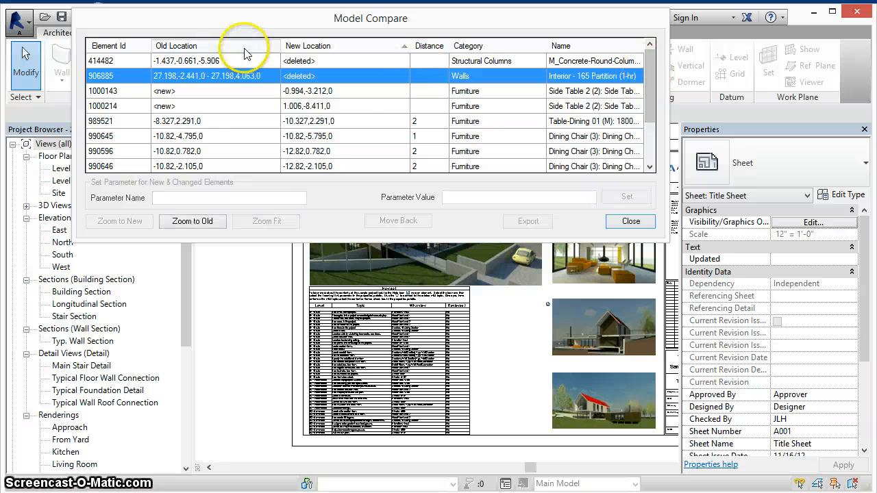
# Sort the change list by Old Location and select a moved Dining Chair entry.
pyautogui.click(176, 45)
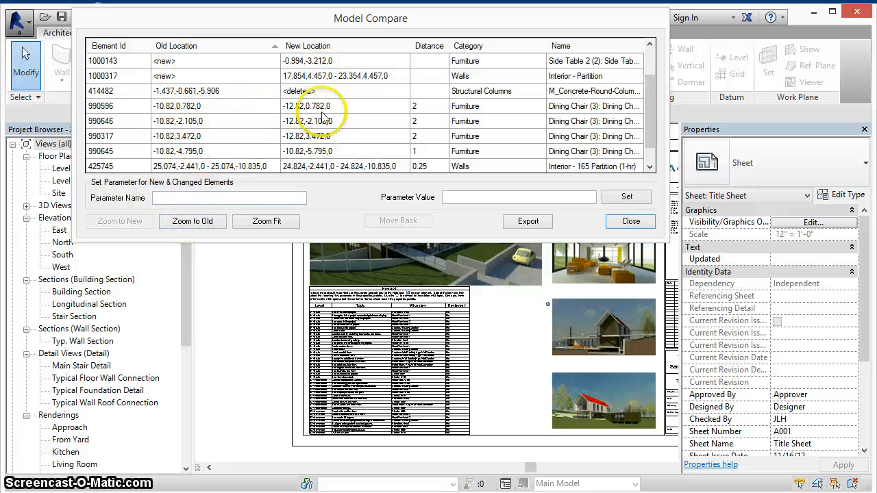
pyautogui.click(268, 106)
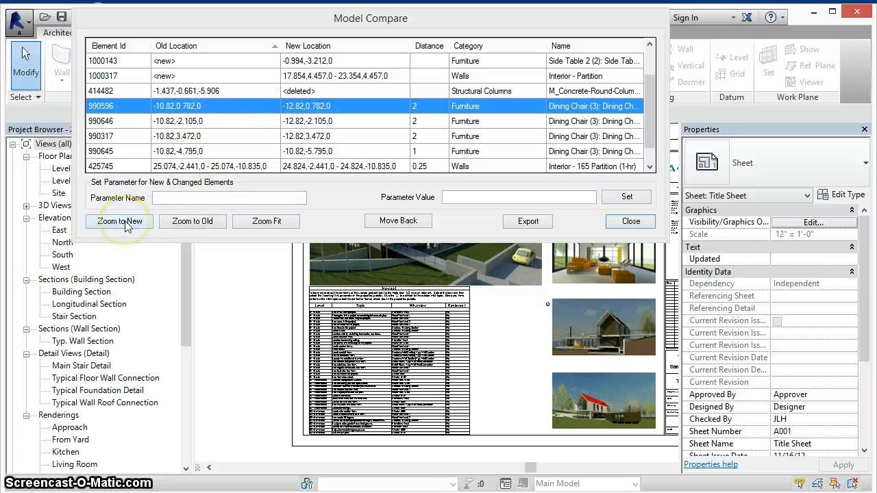
# Zoom to the dining chair's new position and the deleted structural column's old position.
pyautogui.click(117, 222)
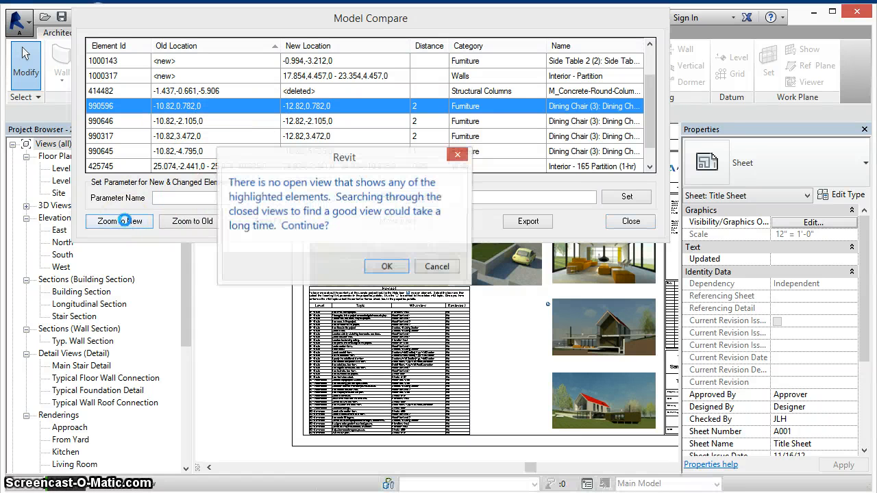
pyautogui.click(386, 267)
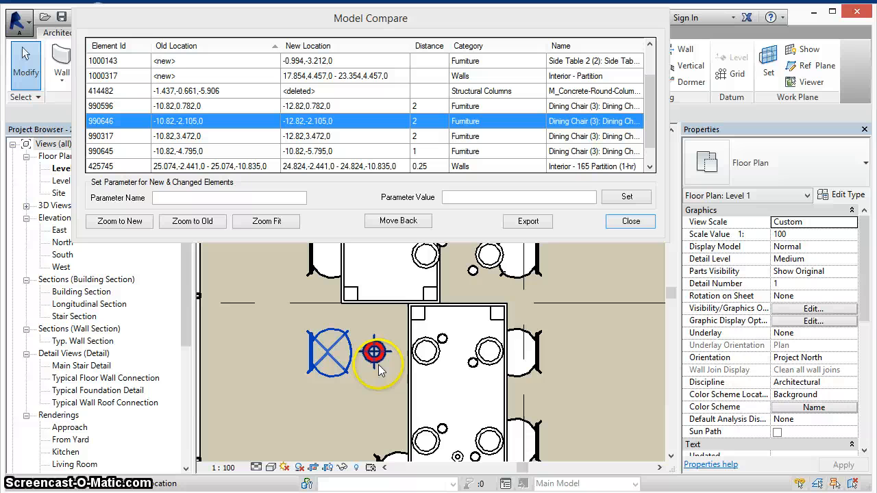
pyautogui.moveTo(375, 351)
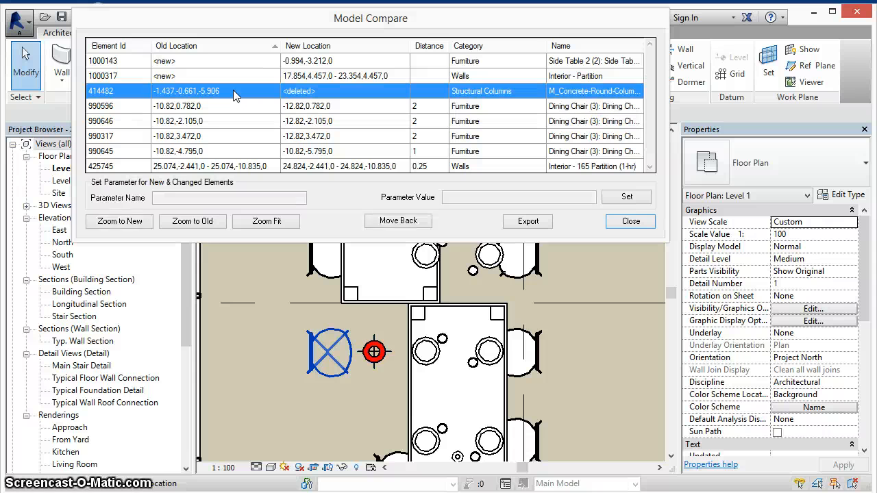
pyautogui.click(193, 220)
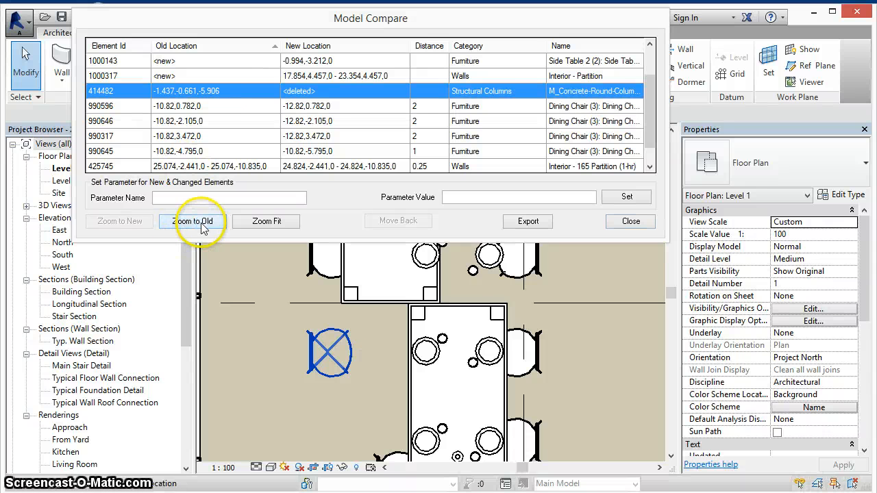
pyautogui.click(192, 220)
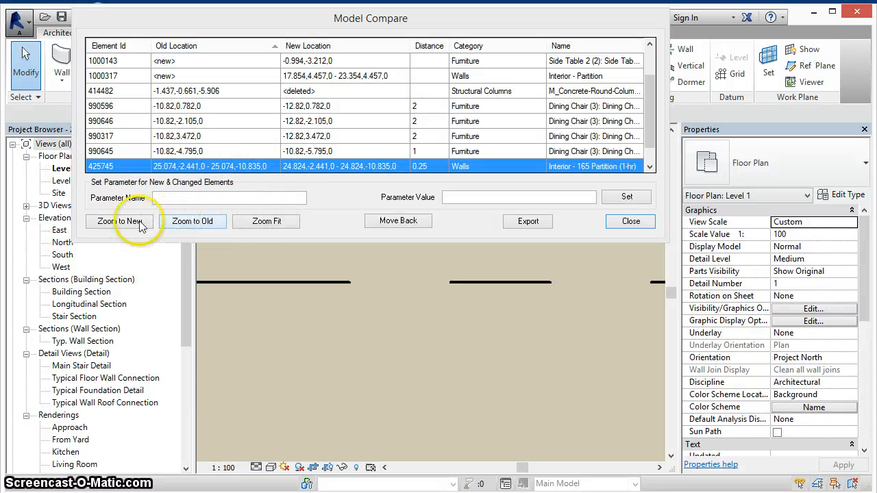
# Zoom to the moved partition wall's new position and scroll the change list.
pyautogui.click(119, 221)
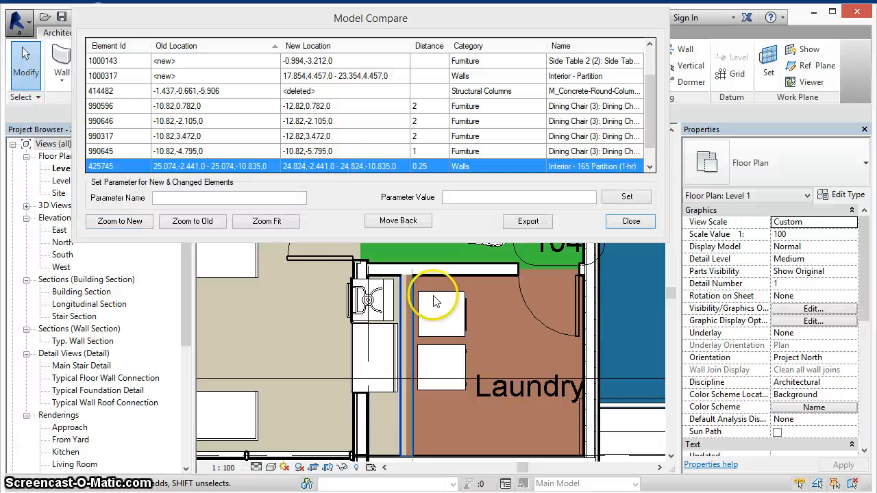
pyautogui.moveTo(658, 131)
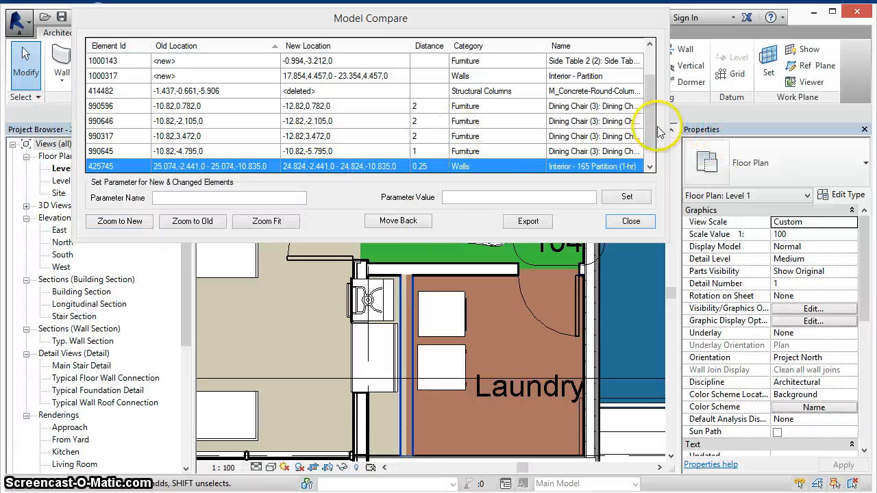
pyautogui.scroll(-3)
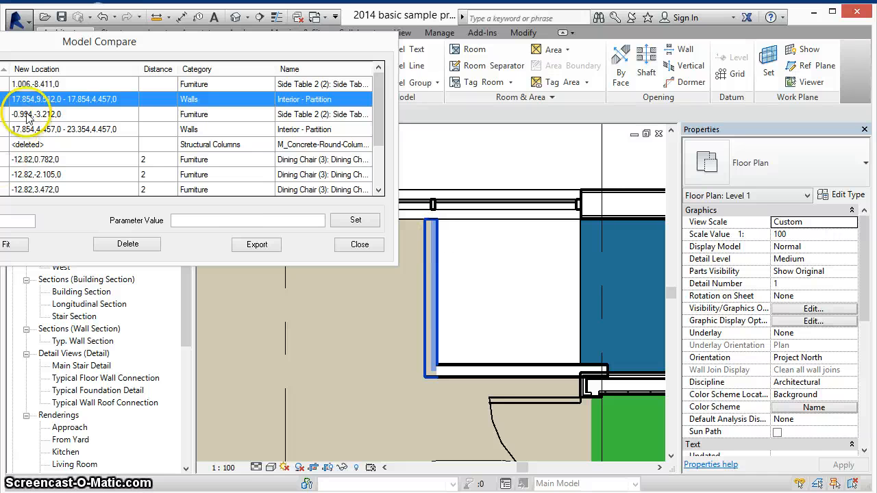
# Give the selected partition wall parameter 'Updated' = 'Sept 15 change', then close Model Compare.
pyautogui.click(89, 128)
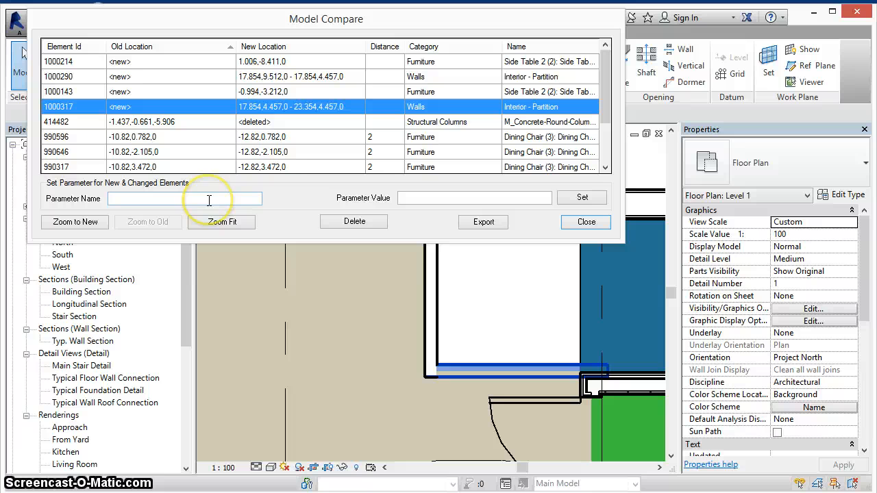
pyautogui.click(185, 198)
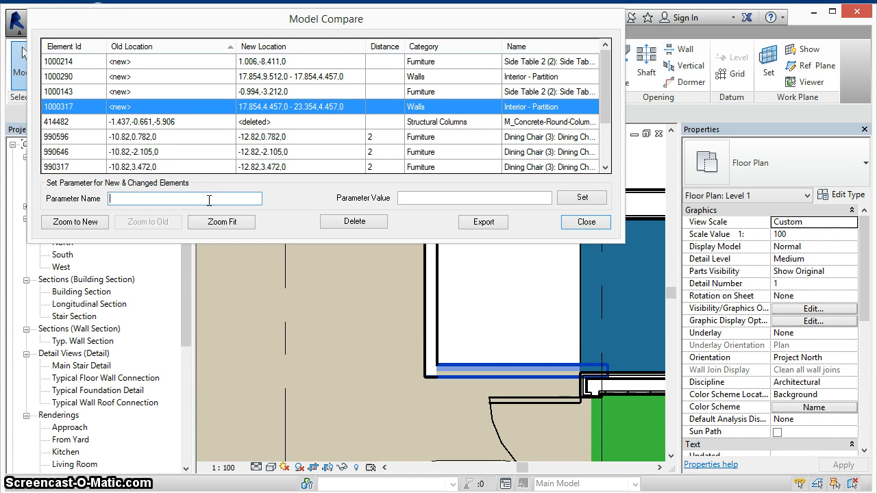
pyautogui.write('Updated')
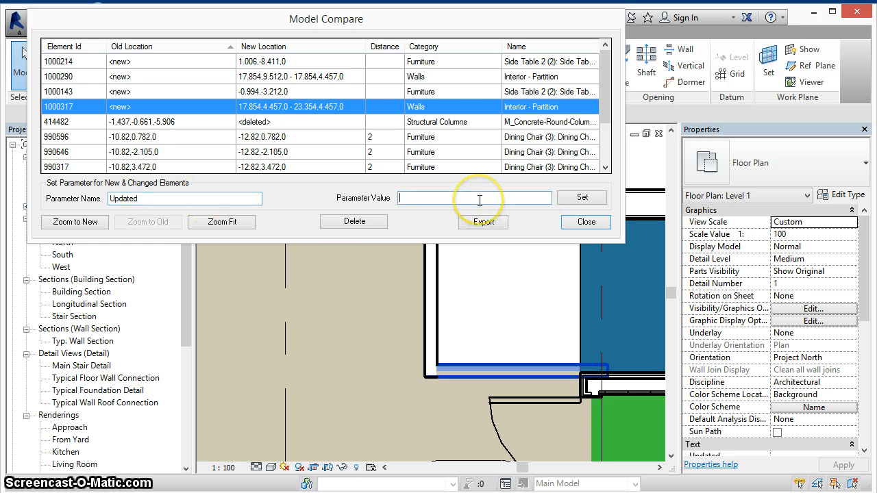
pyautogui.write('Sept 15 change')
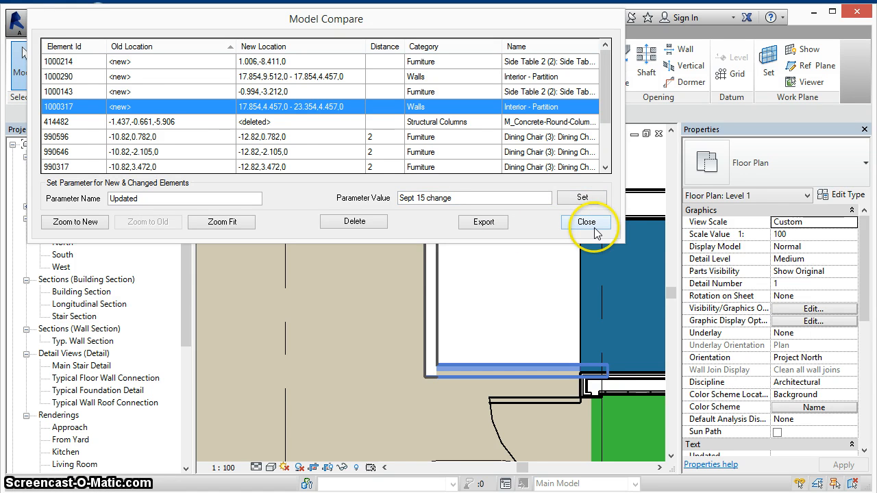
pyautogui.click(586, 222)
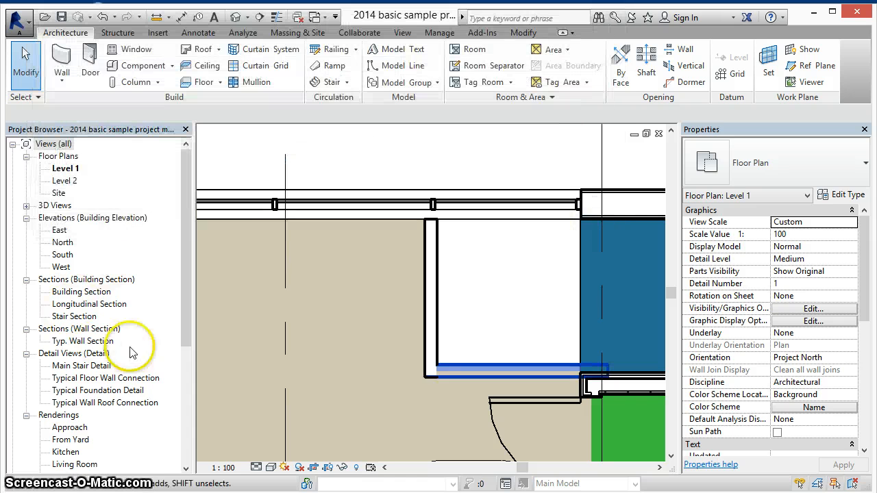
# Open the Multi-Category Schedule from the Project Browser and scroll to the furniture rows.
pyautogui.scroll(-3)
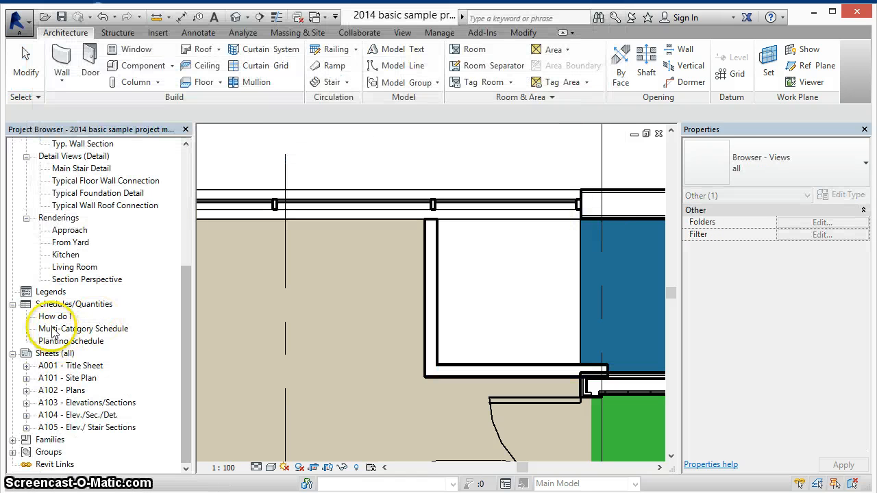
pyautogui.click(77, 328)
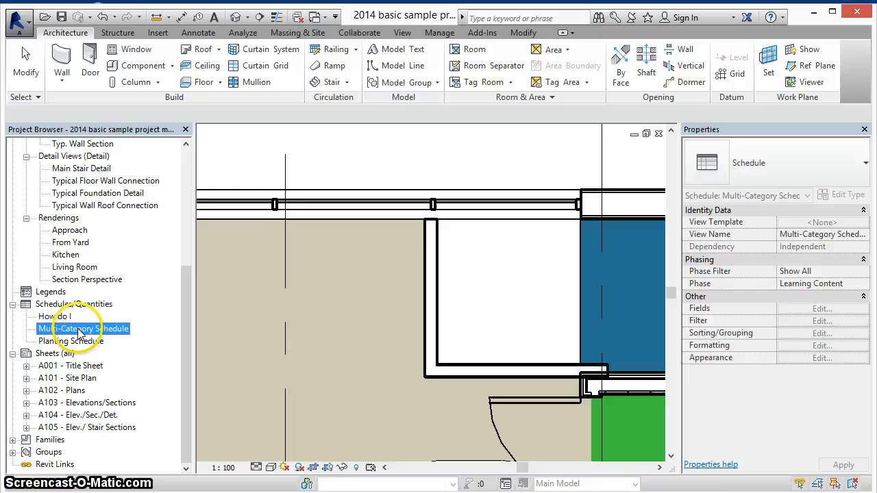
pyautogui.doubleClick(85, 329)
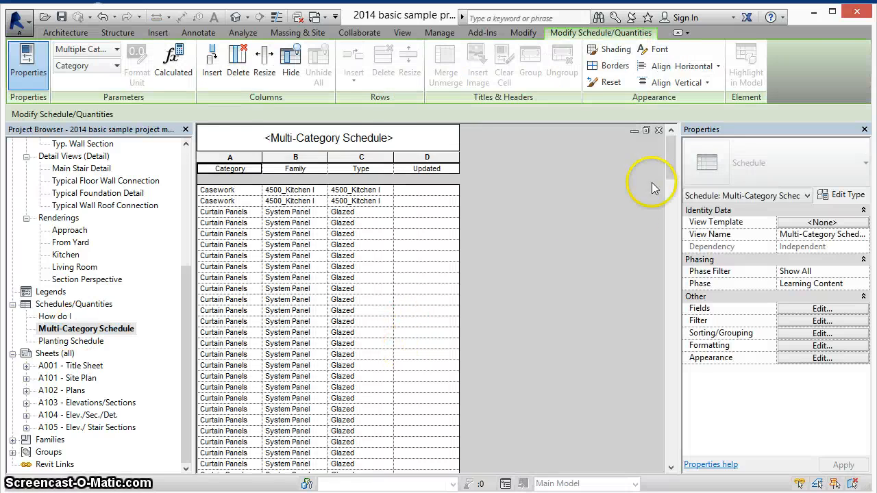
pyautogui.scroll(-3)
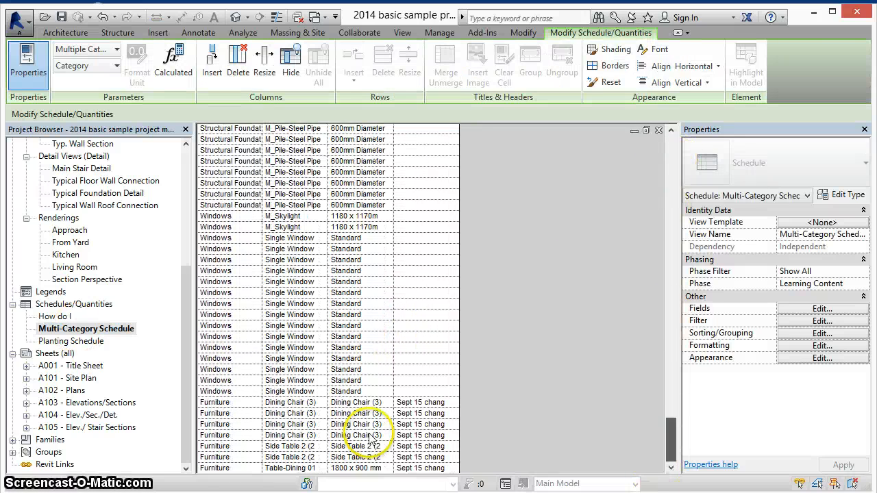